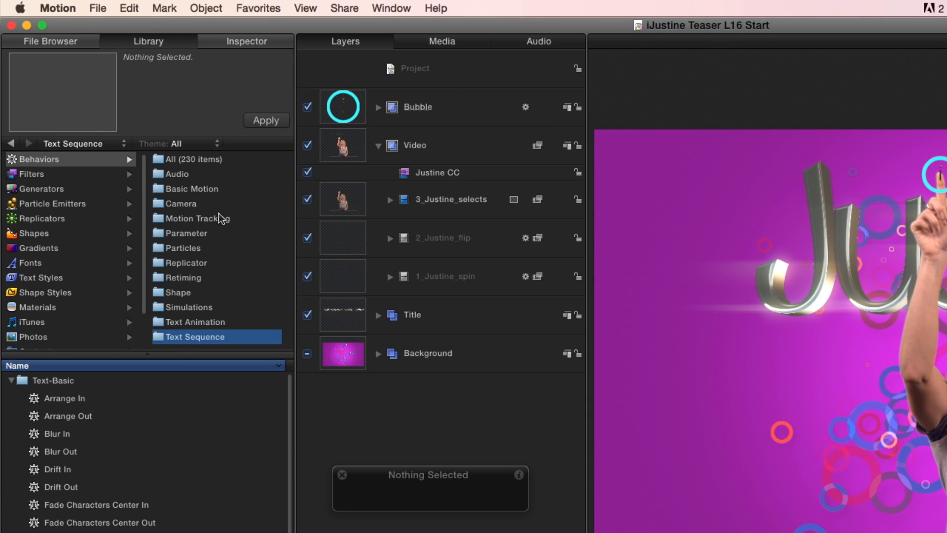
Step: Add an Analyze Motion behavior from the Motion Tracking library to the 3_Justine_selects layer
click(199, 219)
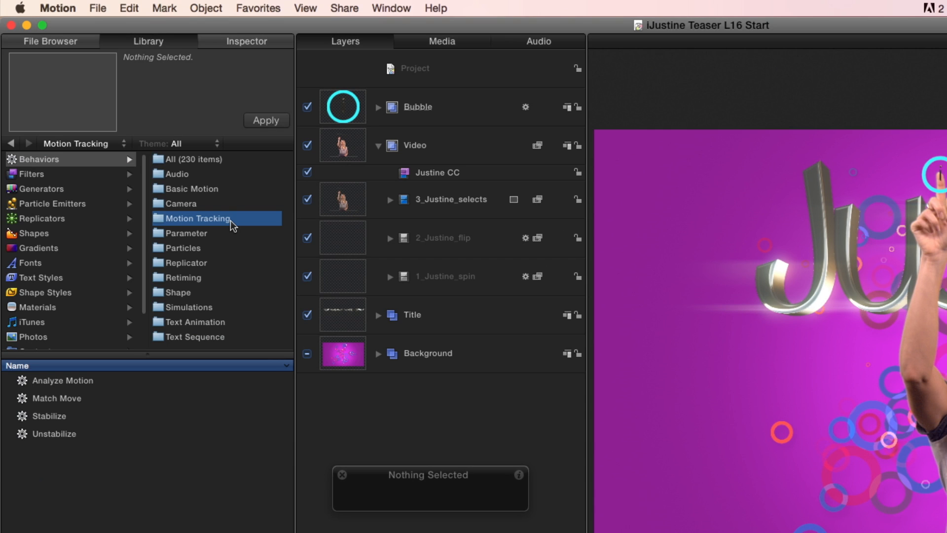
click(63, 379)
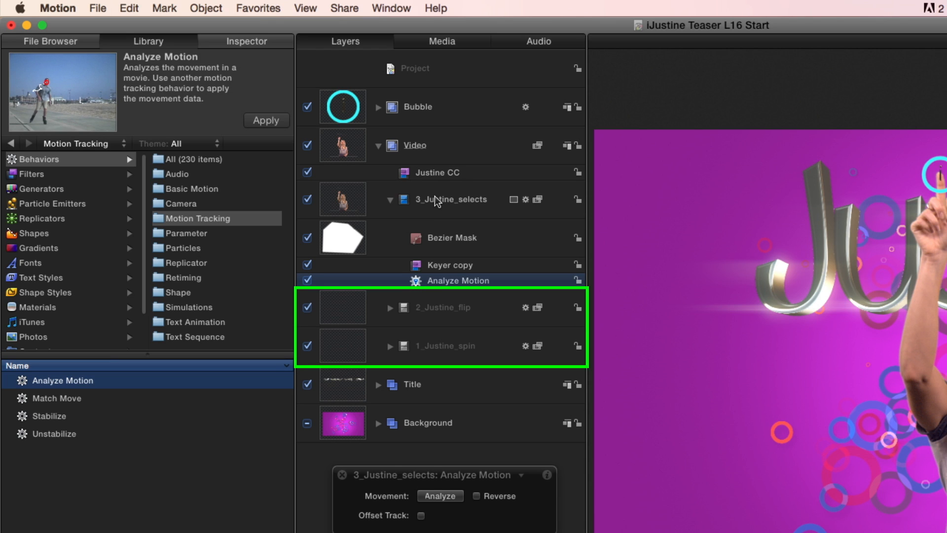
Step: Position the Analyze Motion tracking point on the woman's raised fingertip in the canvas
click(459, 280)
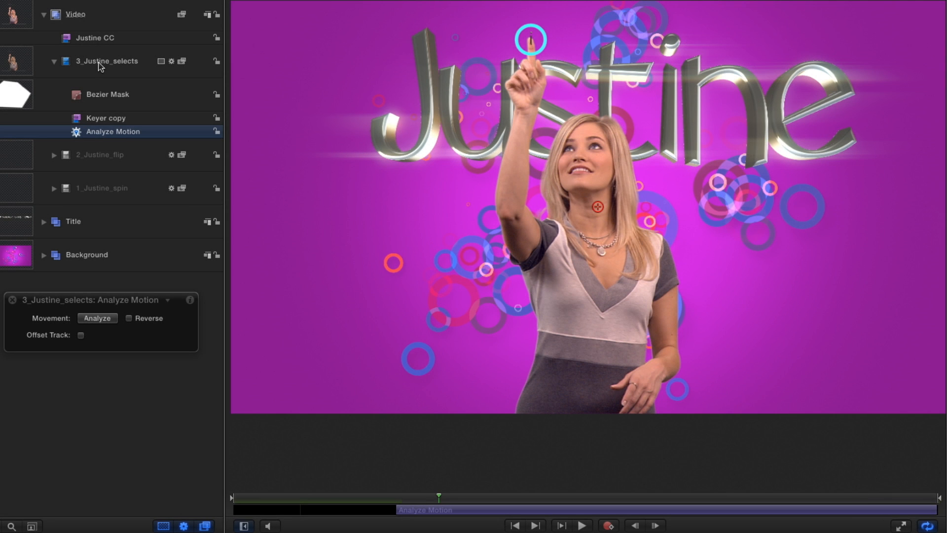
mouse_move(260, 103)
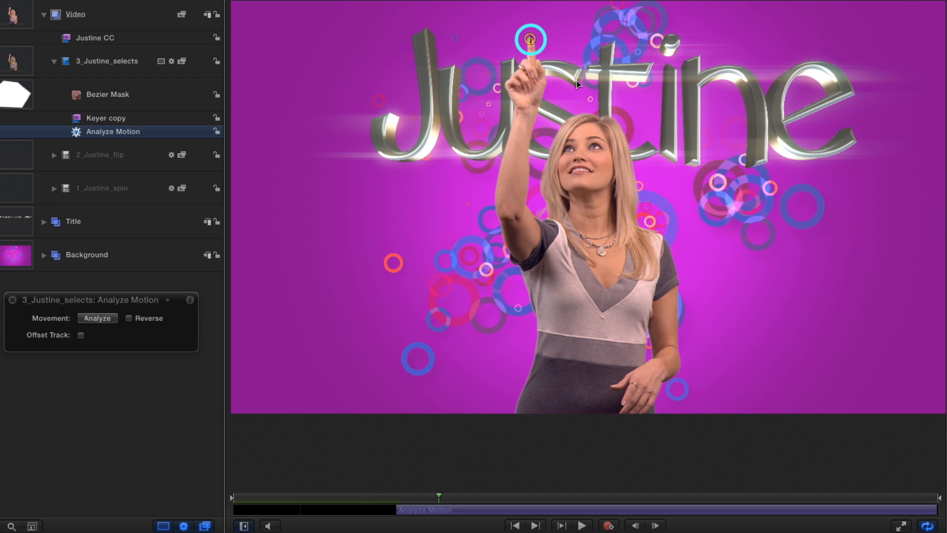
mouse_move(87, 257)
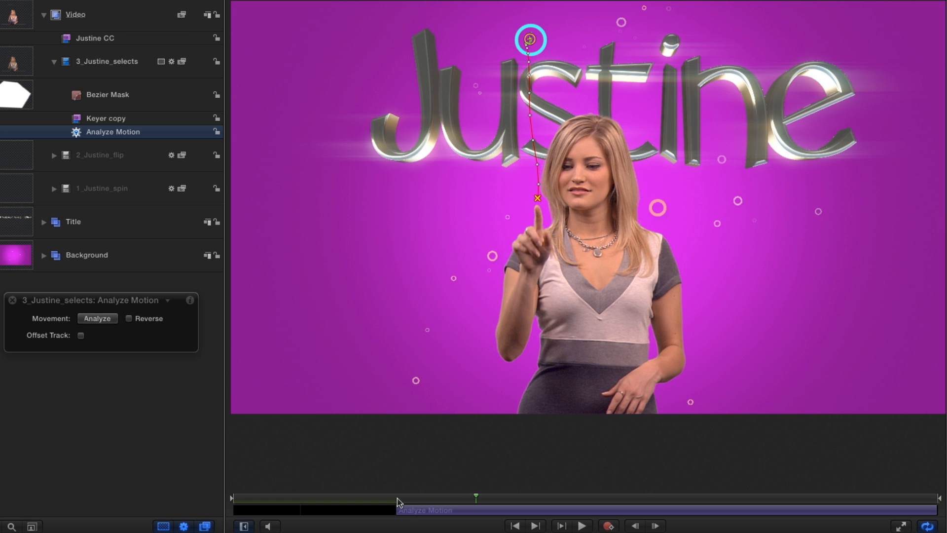
mouse_move(297, 313)
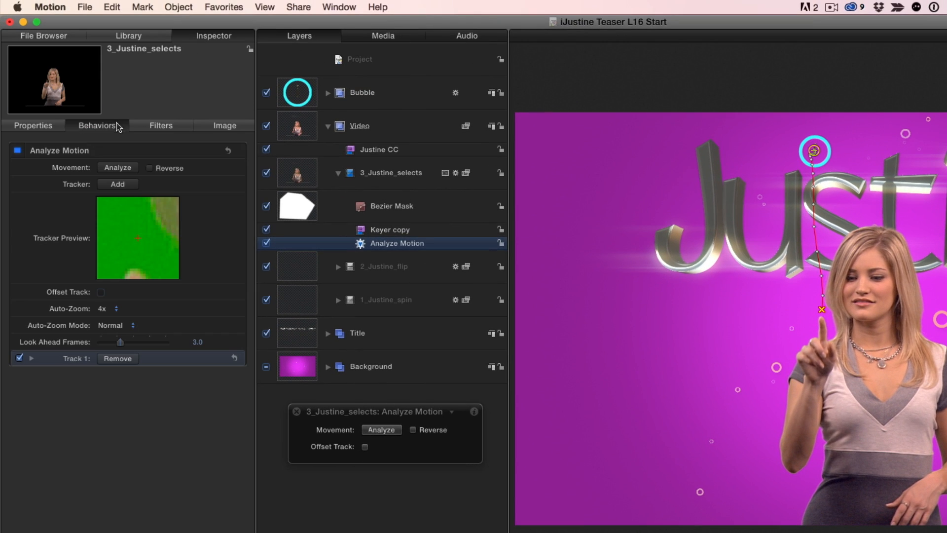
Step: Expand Track 1 in the Behaviors inspector to show its position, size and tolerance settings
click(30, 358)
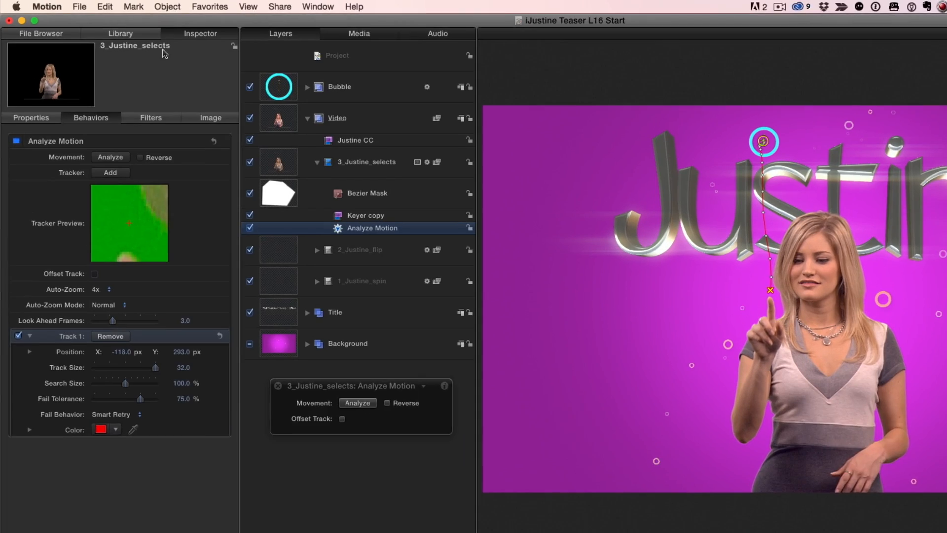
Step: Add a Match Move behavior to the Bubble layer, sourced from the Analyze Motion track
click(120, 34)
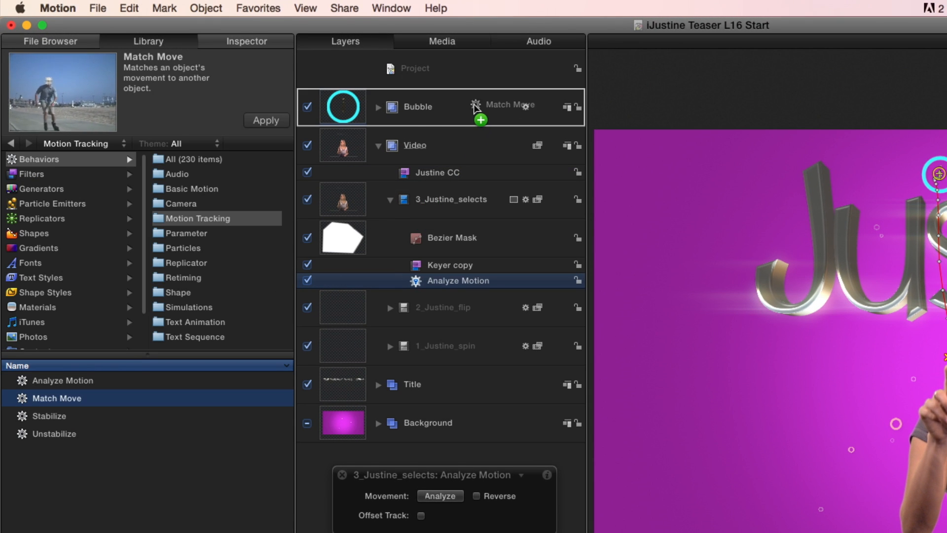
click(378, 107)
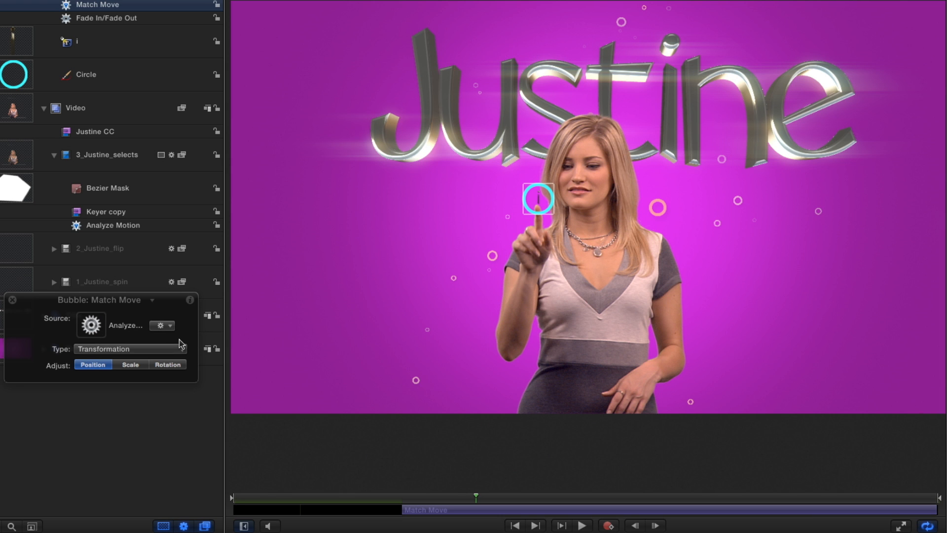
mouse_move(440, 502)
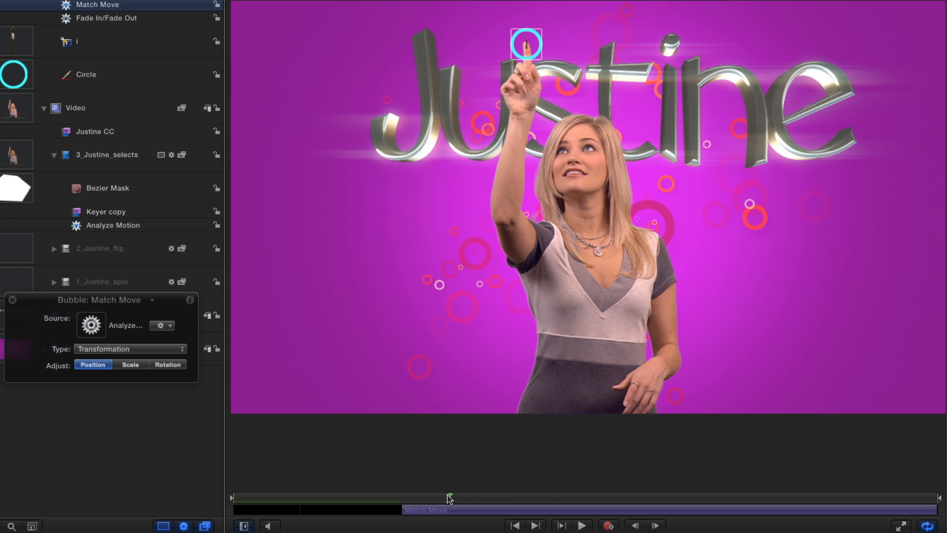
mouse_move(516, 116)
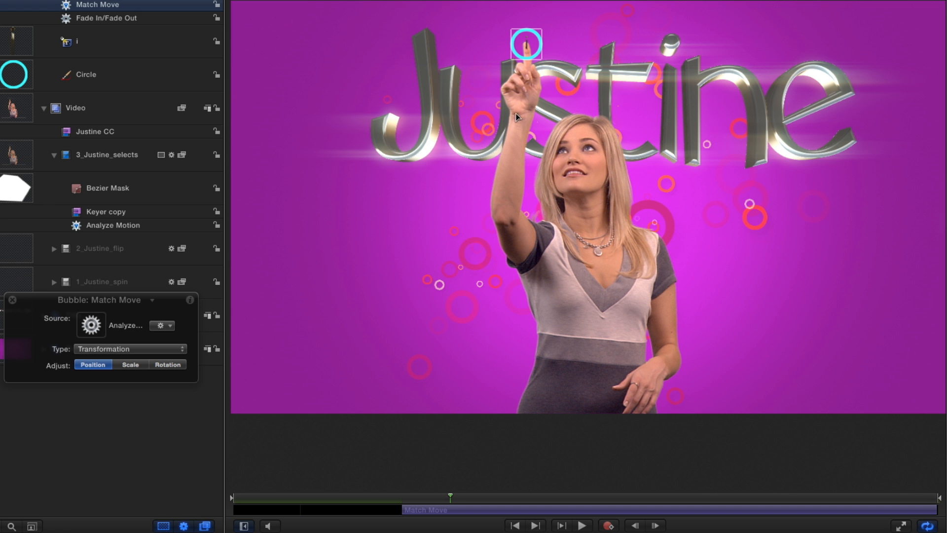